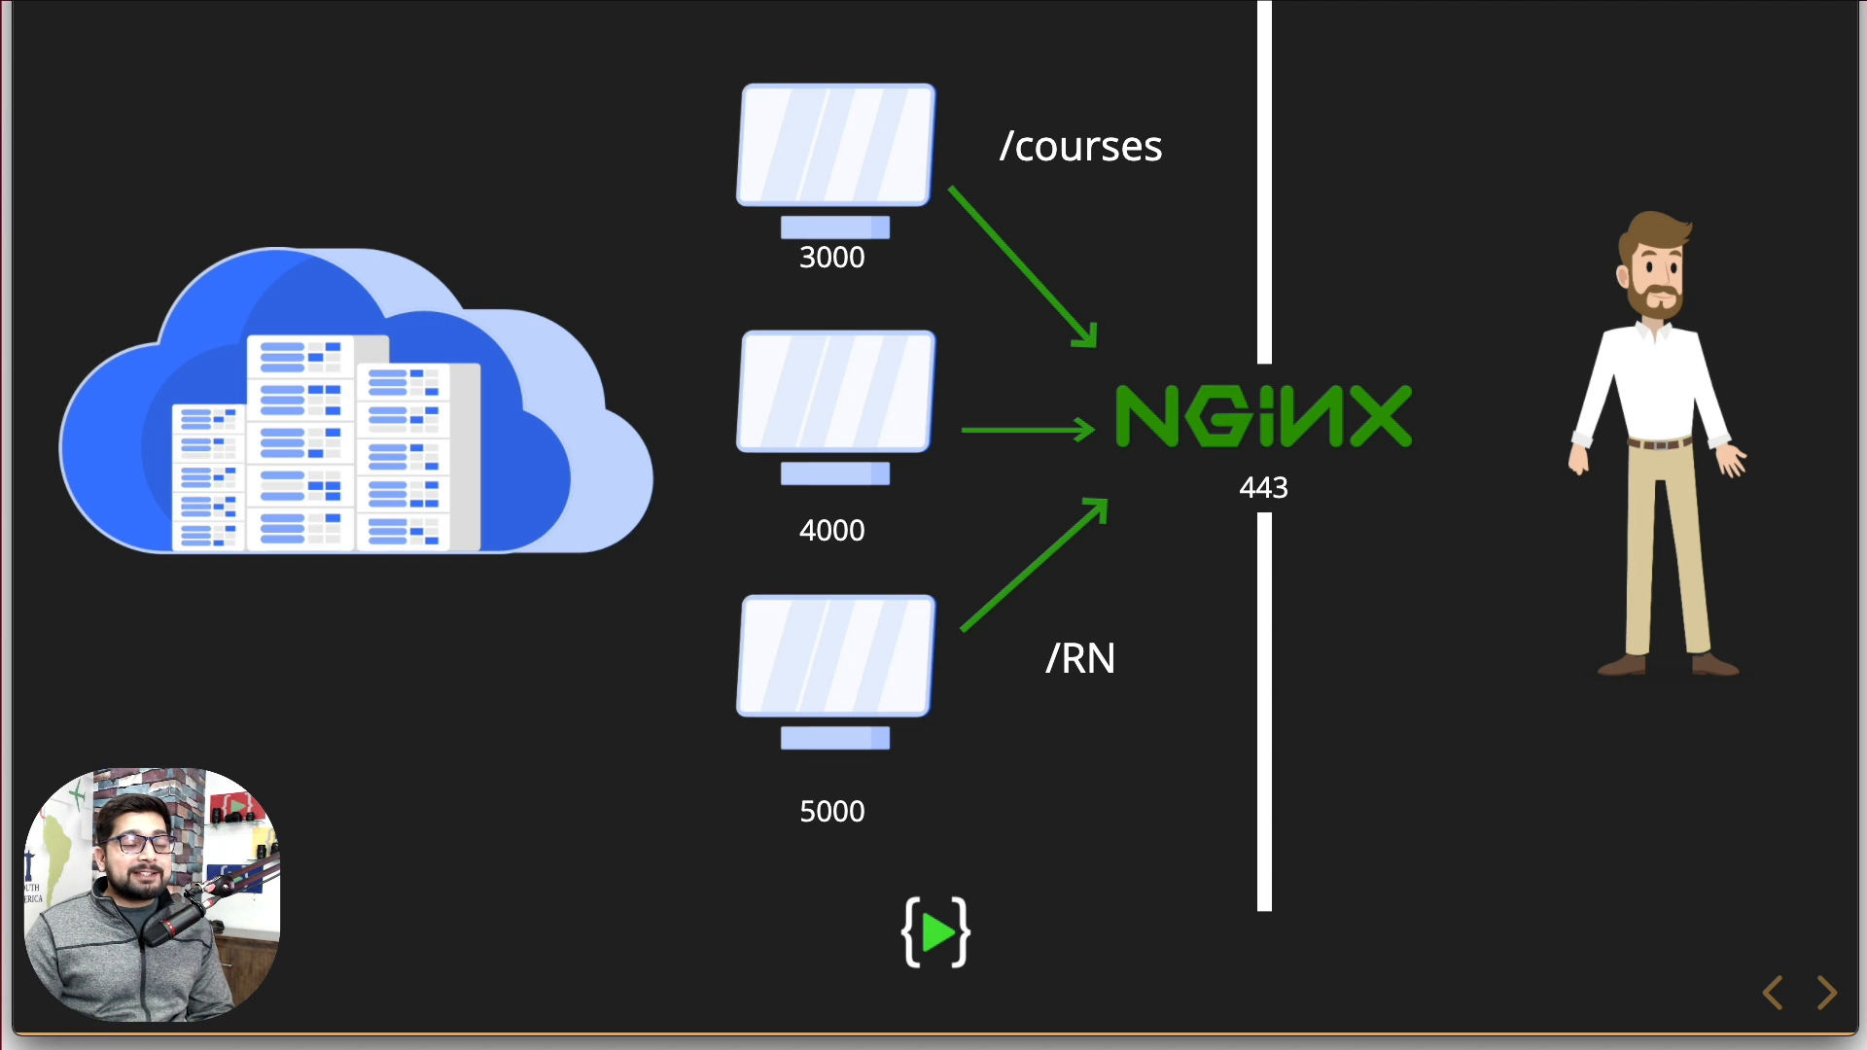
click(1819, 990)
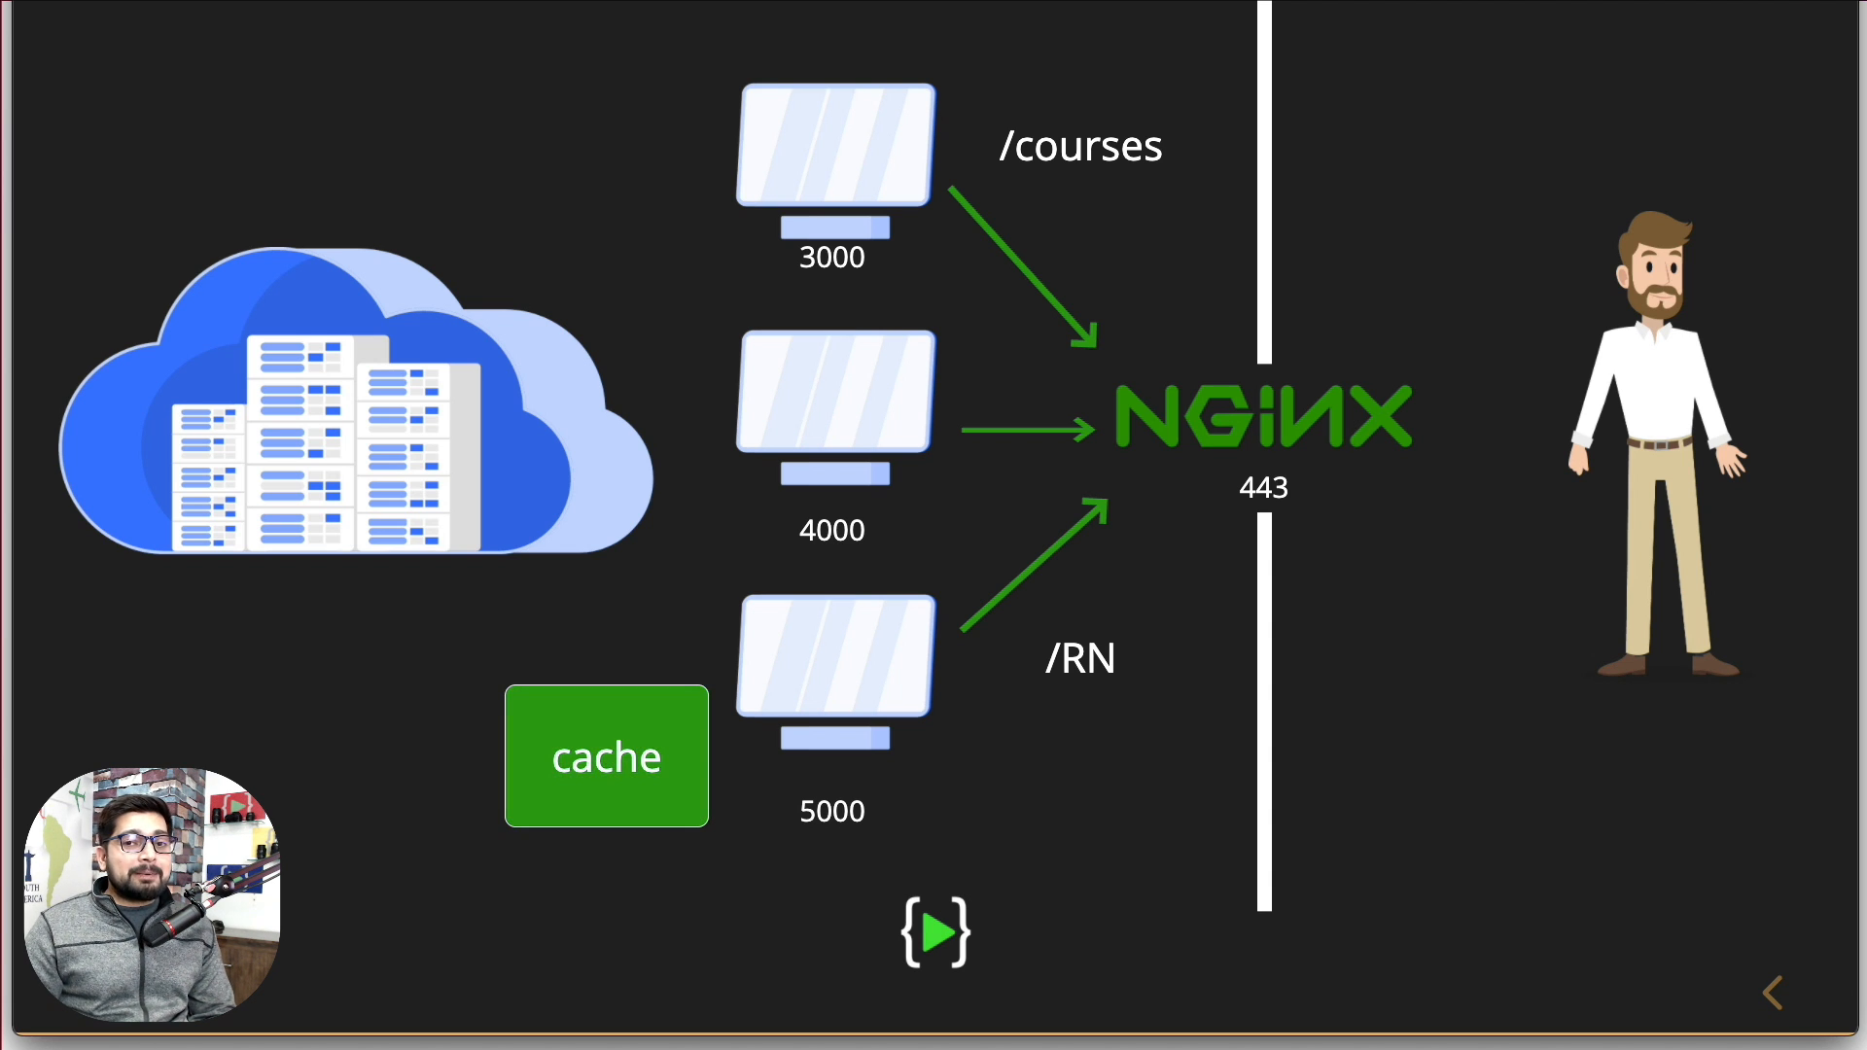